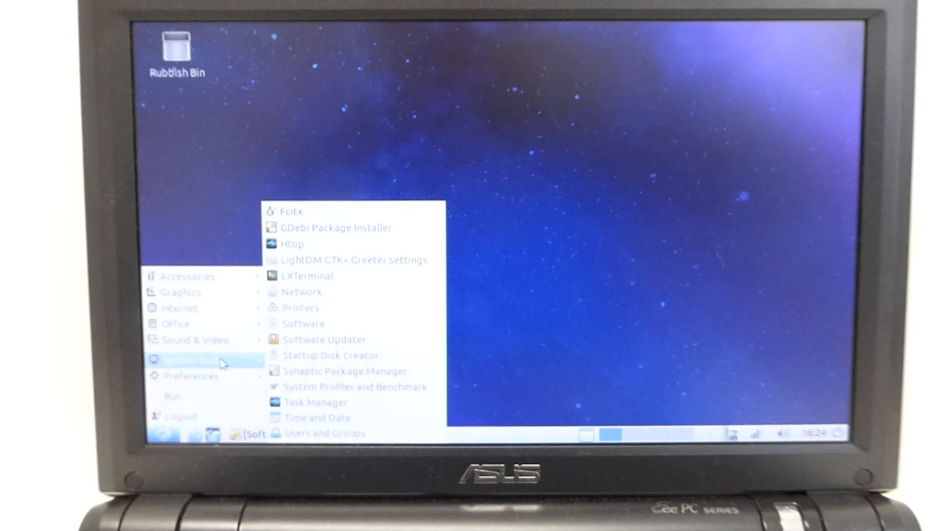
# Step: Start a terminal and refresh the package lists with sudo apt update
pyautogui.click(307, 276)
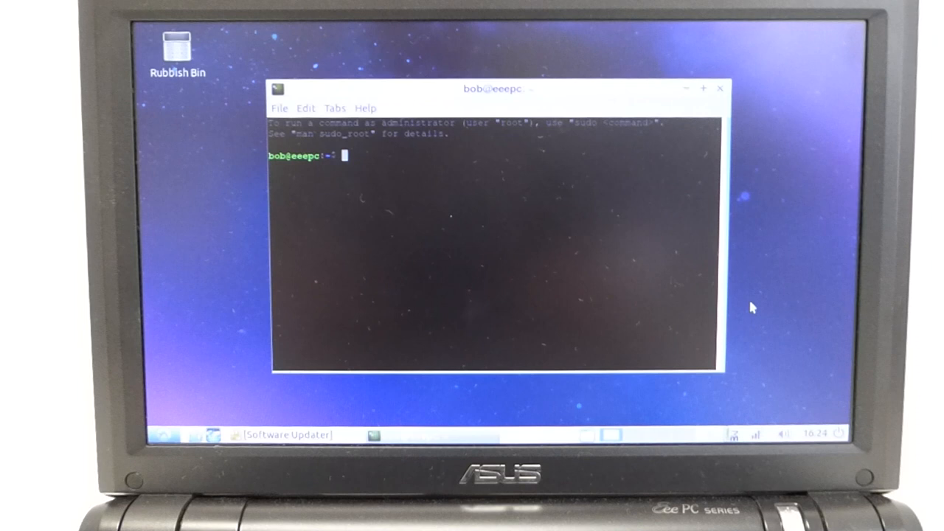
pyautogui.write('sudo apt update')
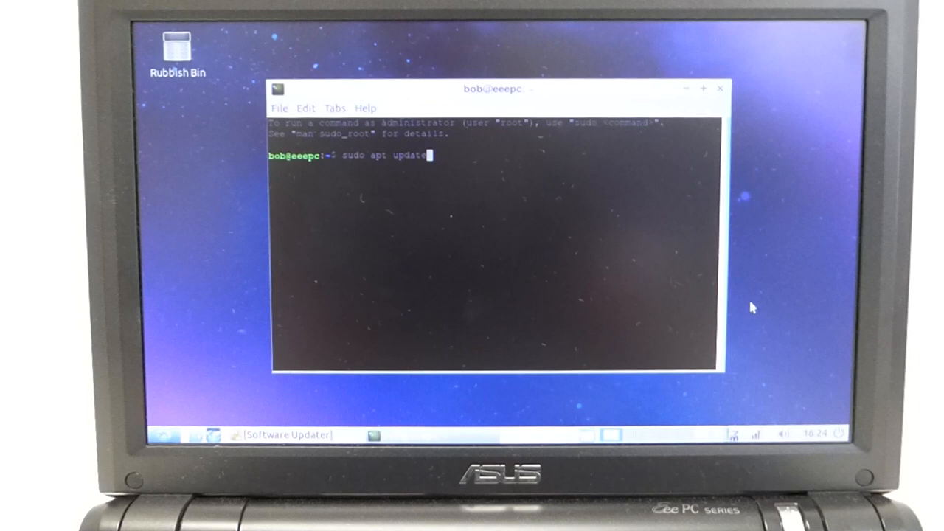
pyautogui.press('Return')
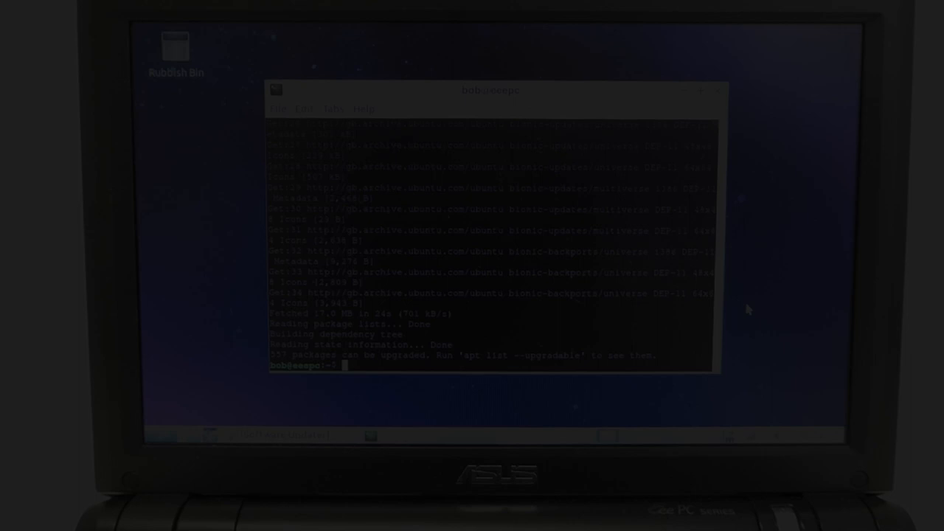
# Step: Upgrade all installed packages with sudo apt upgrade, answering y to continue
pyautogui.write('sudo apt upgrade')
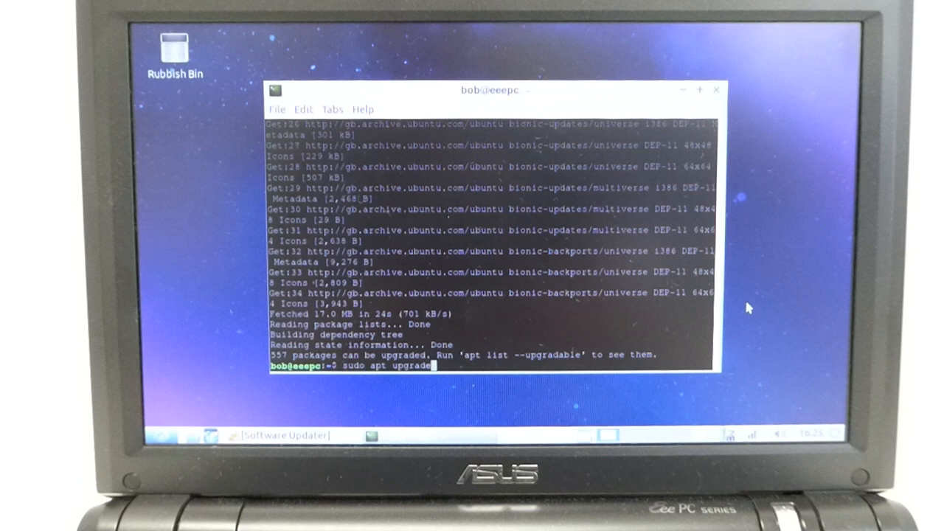
pyautogui.press('Return')
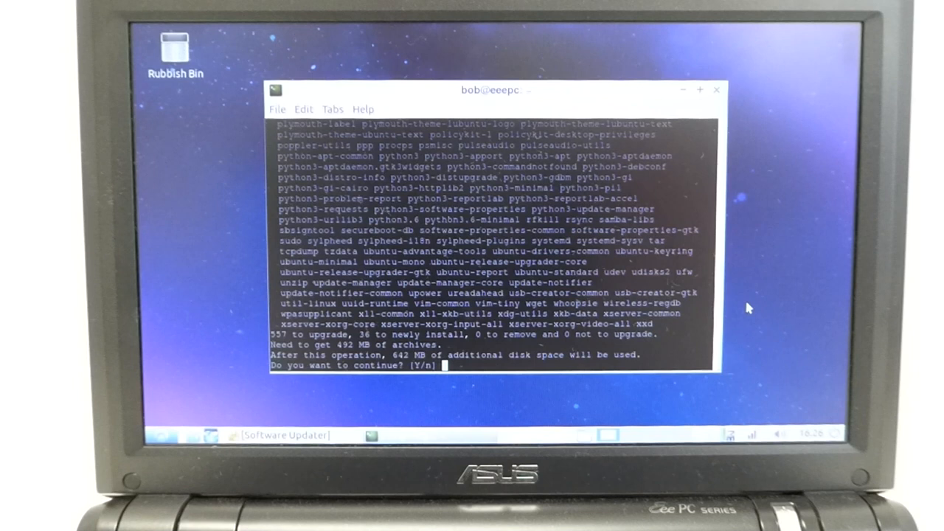
pyautogui.write('y')
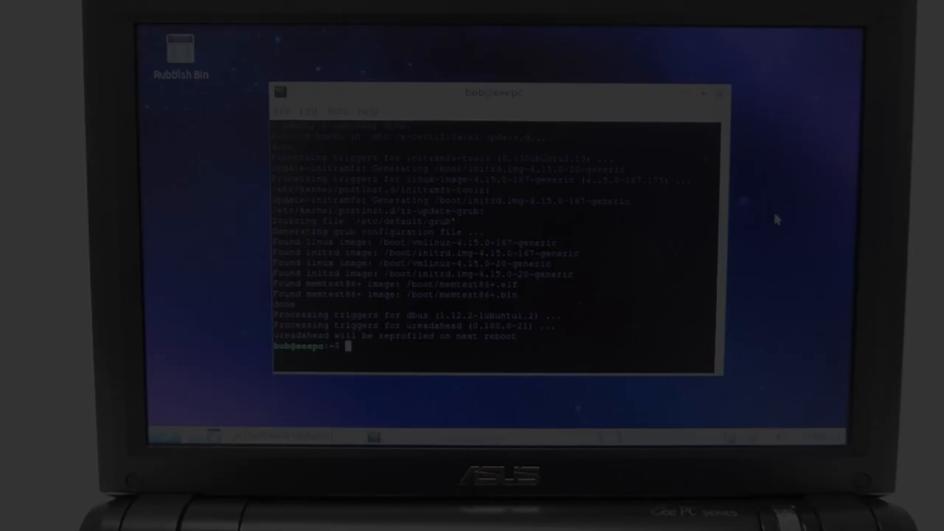
# Step: Install the snapd package service with sudo apt install
pyautogui.write('sudo apt install')
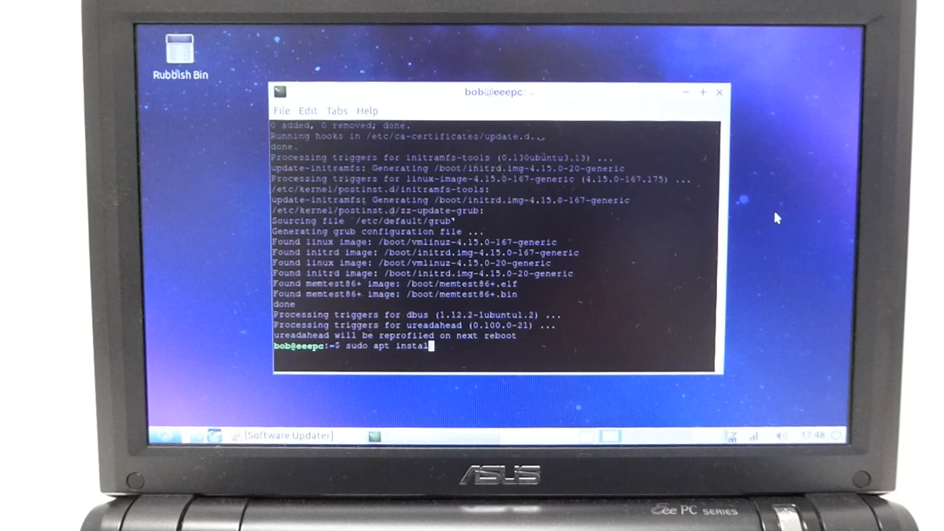
pyautogui.press('Return')
pyautogui.write('sudo snap install dos')
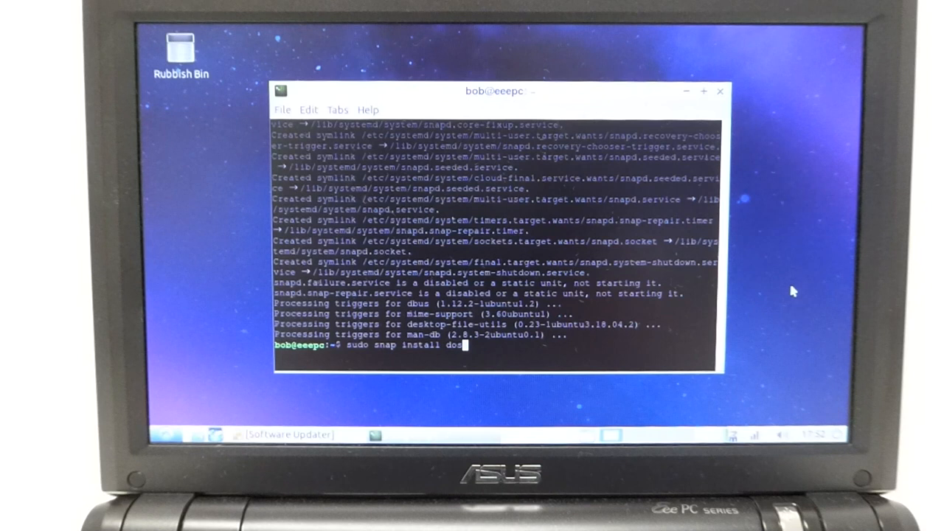
pyautogui.press('Return')
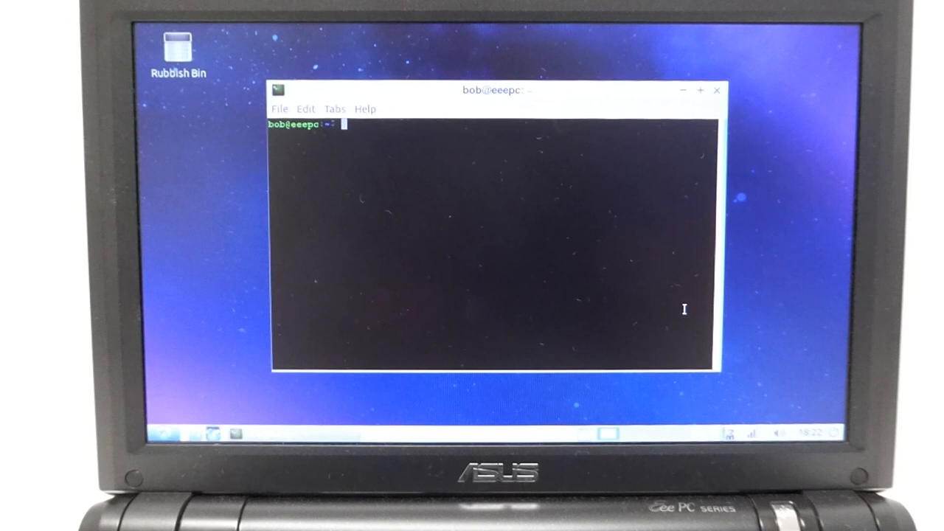
# Step: Launch DOSBox-X from the terminal with snap run dosbox-x
pyautogui.write('snap run dosbox-x')
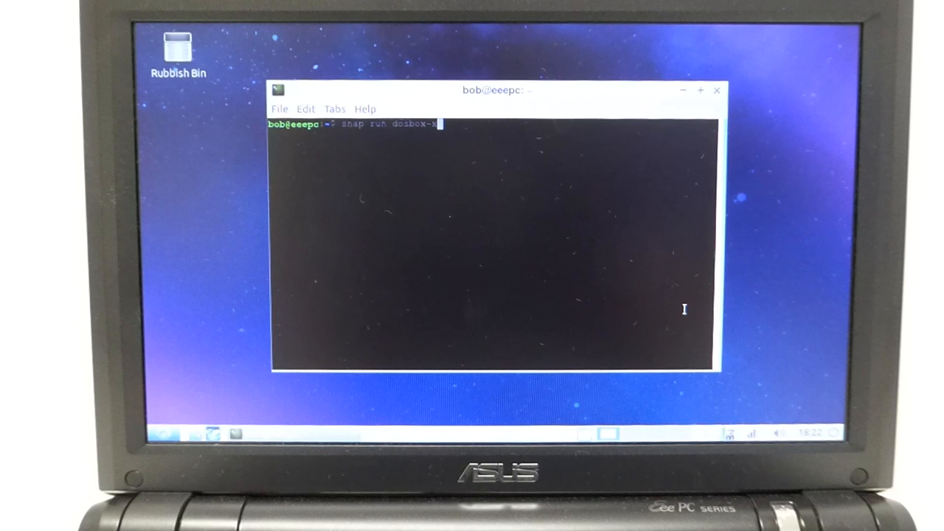
pyautogui.press('Return')
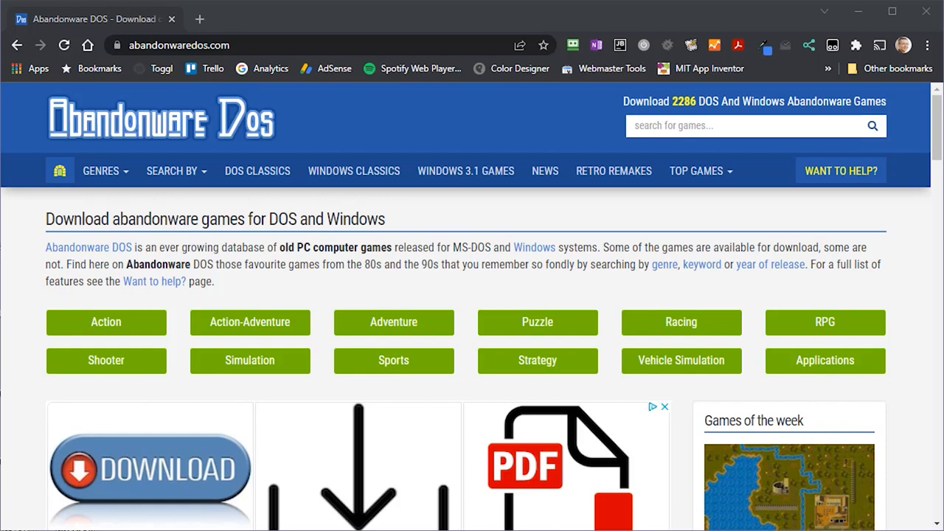
# Step: Browse the DOS Classics list and bring up the Caesar 3 download page
pyautogui.click(256, 171)
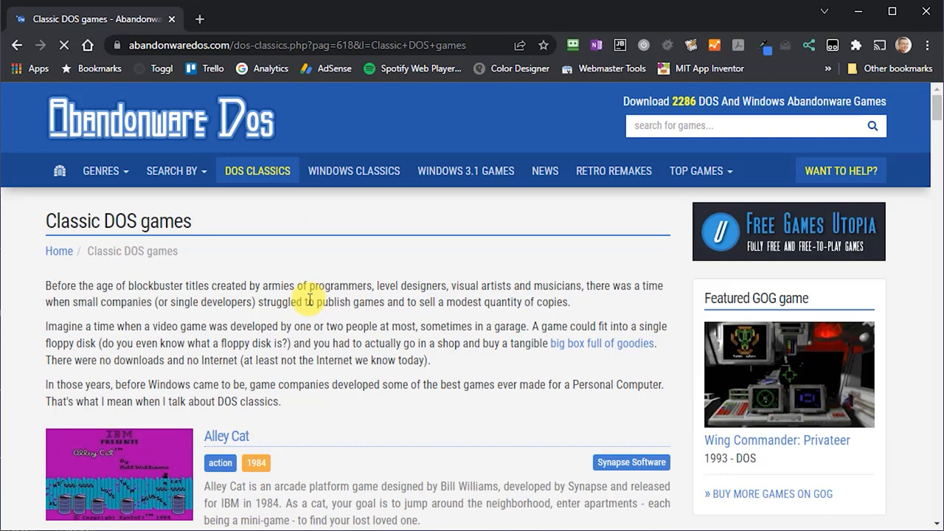
pyautogui.scroll(-3)
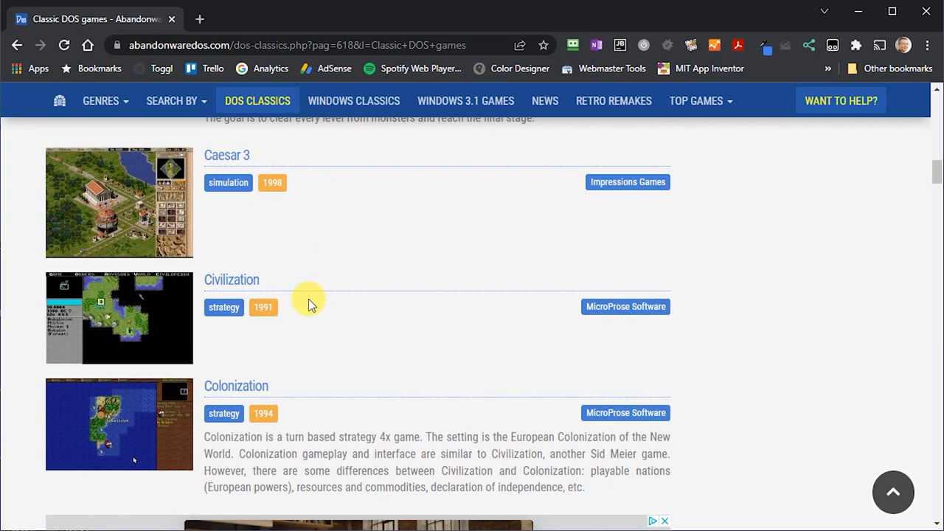
pyautogui.click(227, 155)
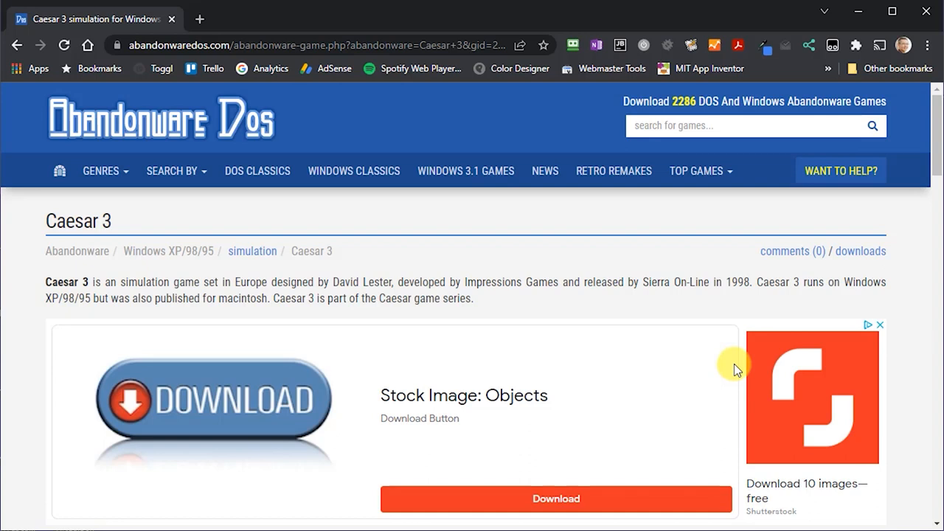
pyautogui.scroll(-3)
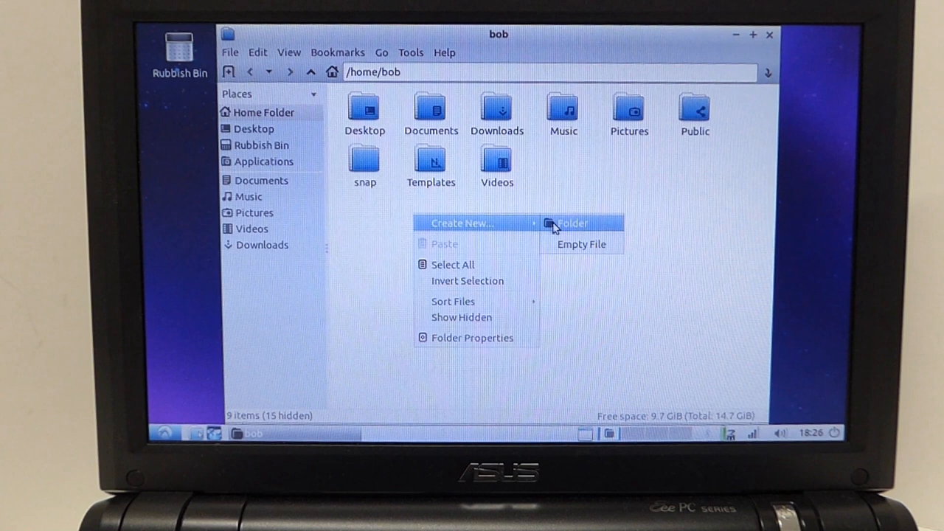
# Step: Create a DosGames folder in /home/bob and select all game folders on the USB volume
pyautogui.click(574, 223)
pyautogui.write('DosGames')
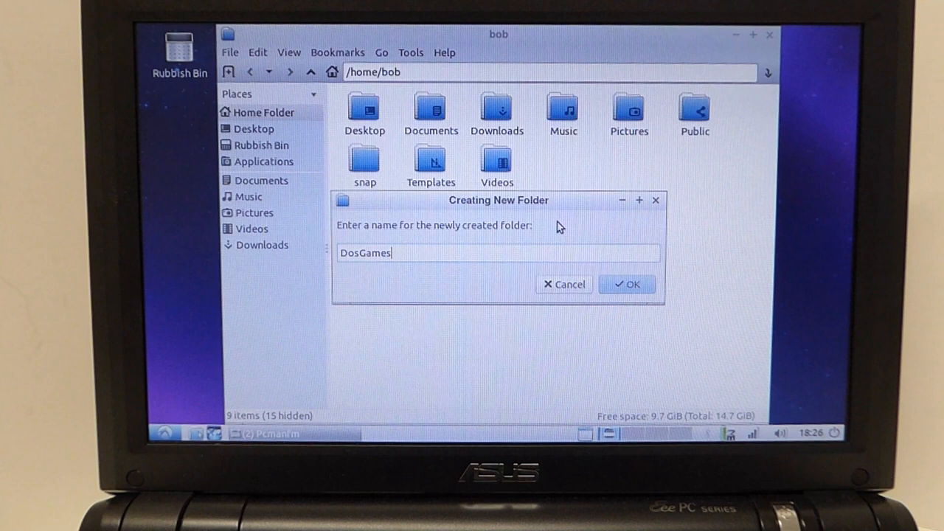
pyautogui.click(625, 283)
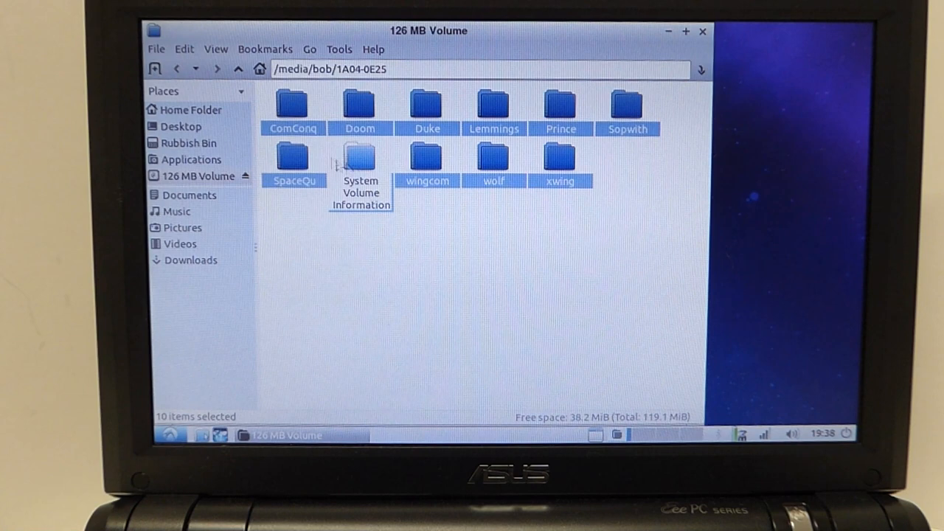
pyautogui.click(192, 110)
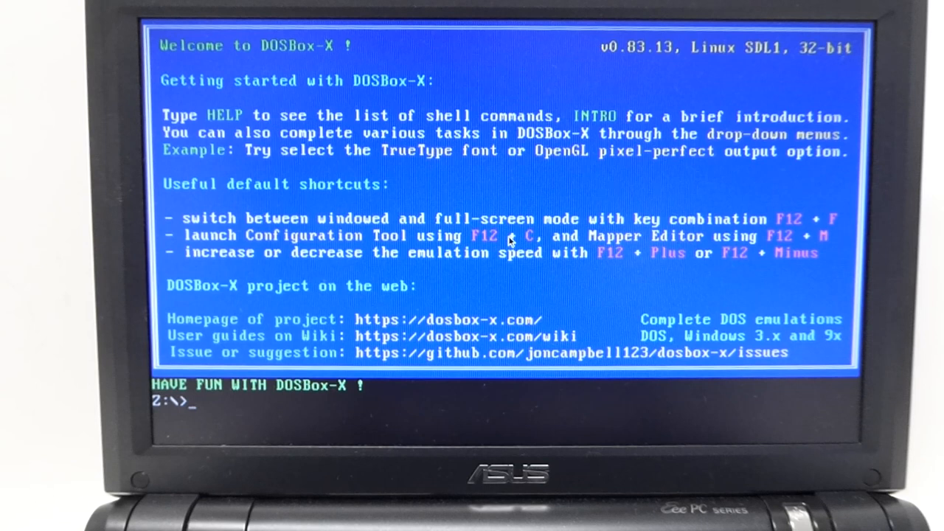
# Step: Mount /home/bob/DosGames as drive C at the Z:\> prompt
pyautogui.write('mount c /')
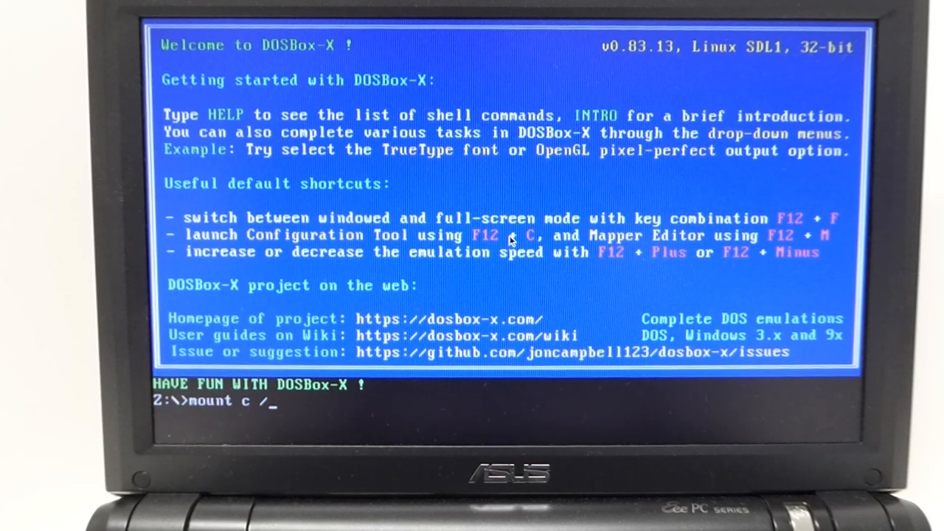
pyautogui.write('home/bob')
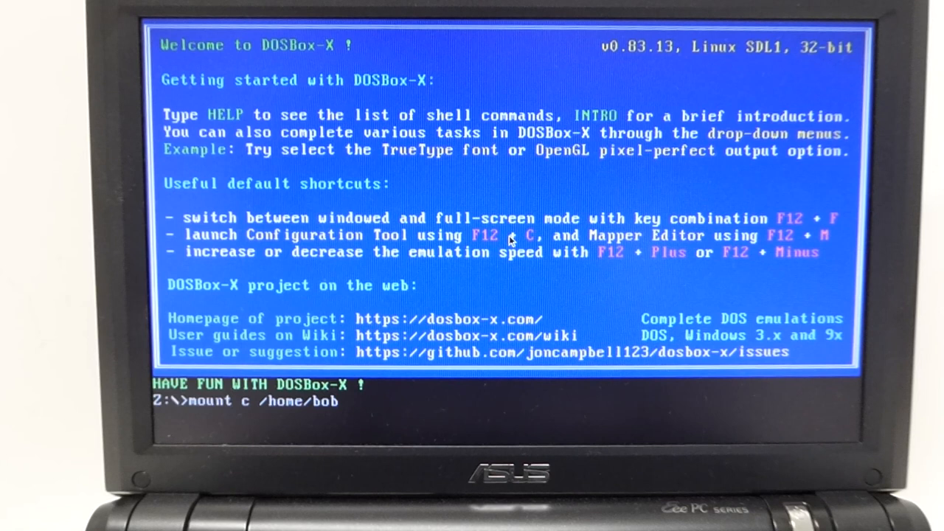
pyautogui.write('/DosGames')
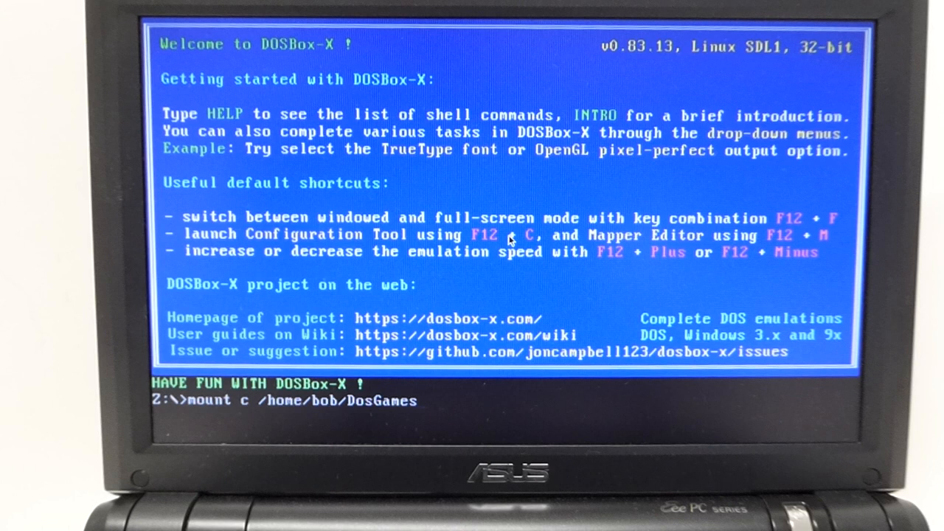
pyautogui.press('Return')
pyautogui.write('dir')
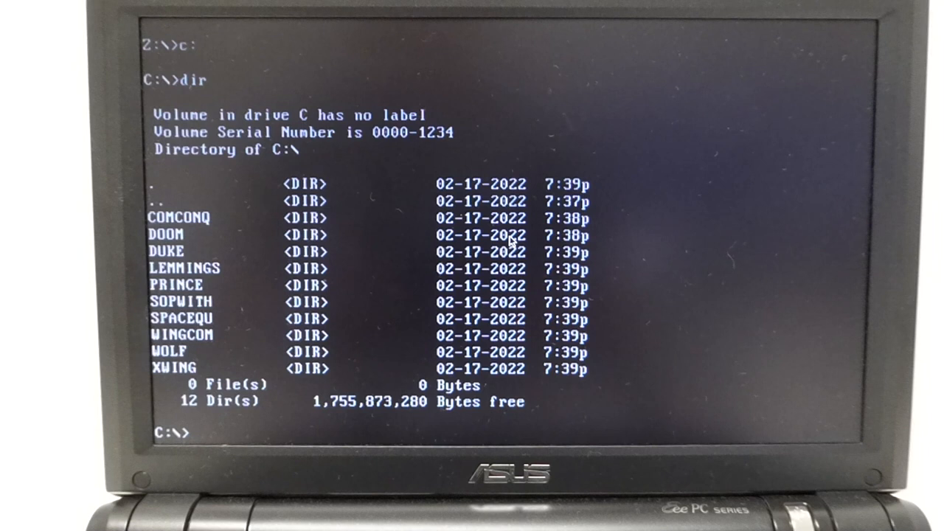
# Step: Change into the PRINCE folder on drive C and enter the prince launch command
pyautogui.write('cd prince')
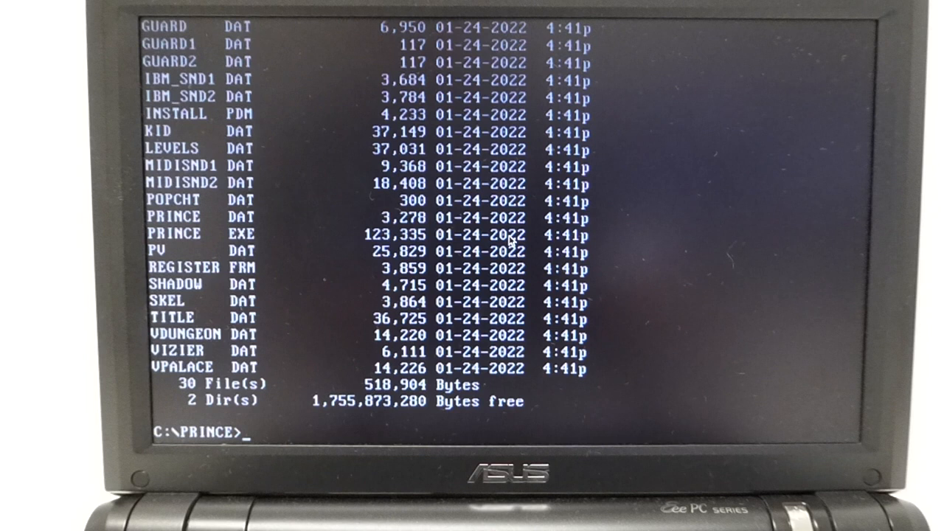
pyautogui.write('prince')
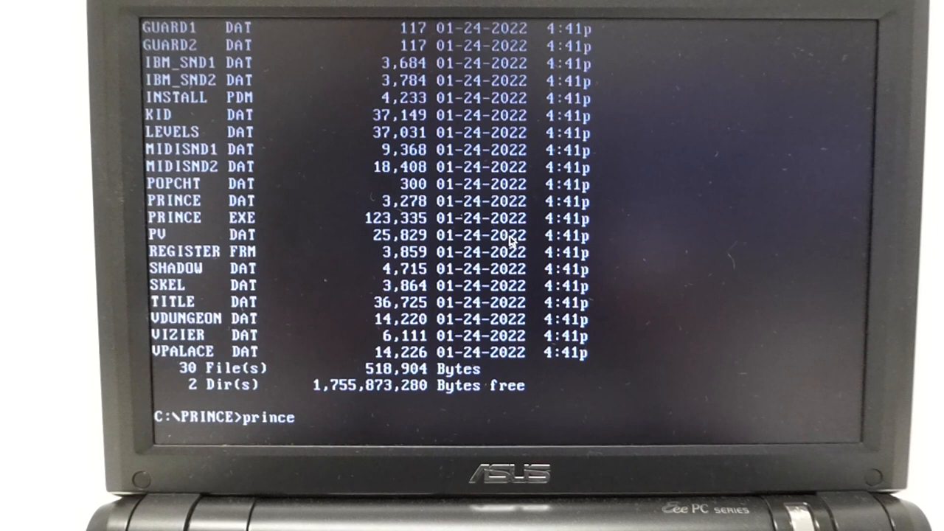
pyautogui.press('Return')
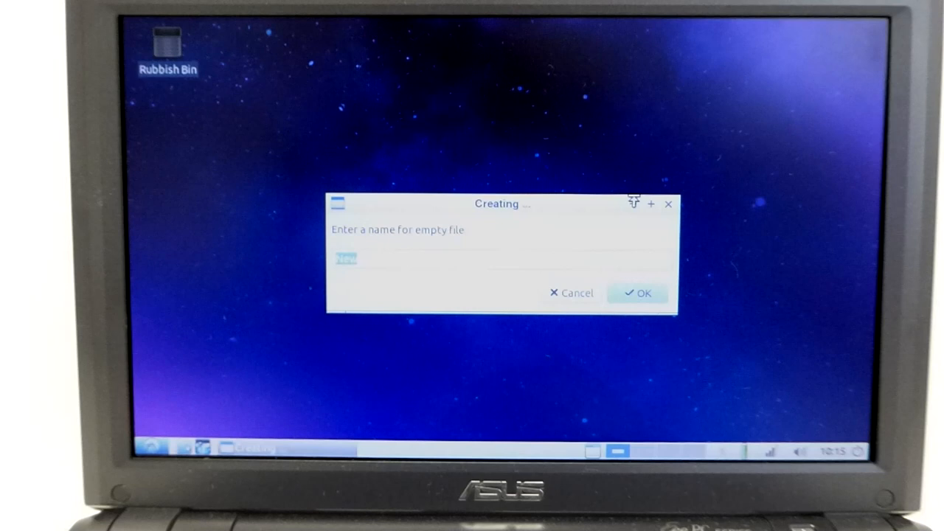
# Step: Create an empty file named dosbox.desktop on the desktop
pyautogui.write('dosbox.desktop')
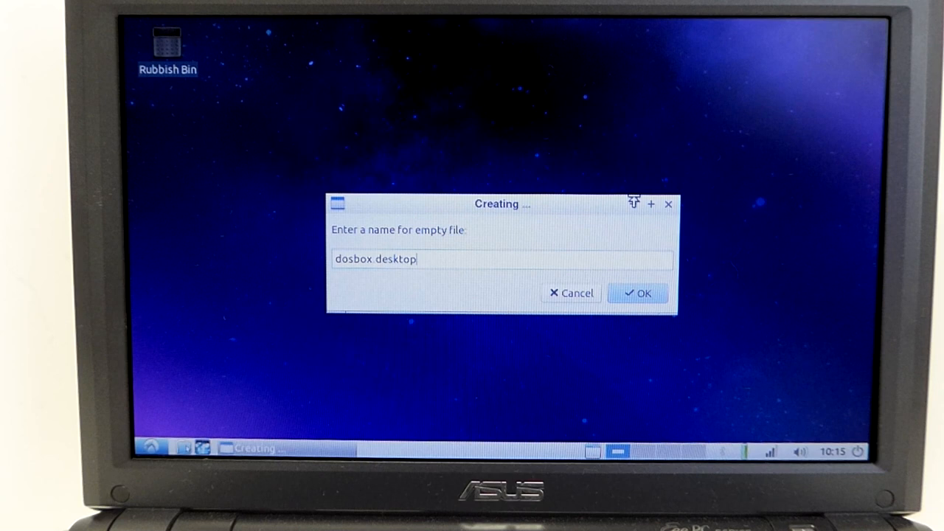
pyautogui.click(638, 292)
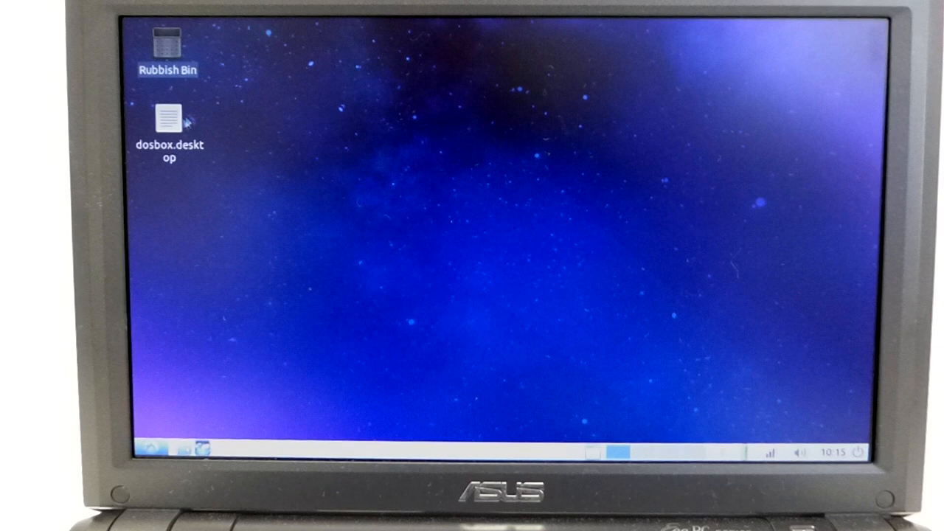
# Step: Fill dosbox.desktop with a DOSBox entry running snap run dosbox-x in a terminal and save it
pyautogui.doubleClick(168, 120)
pyautogui.write('Type=Application')
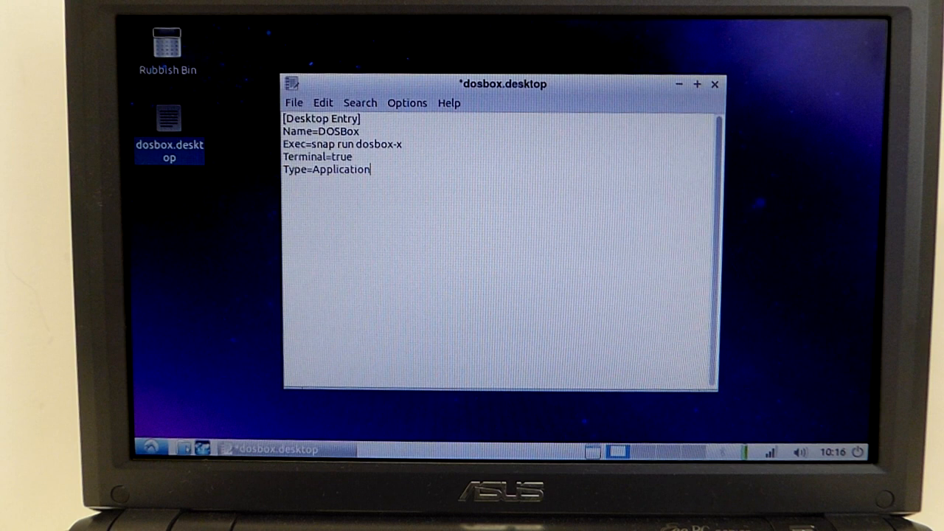
pyautogui.click(294, 103)
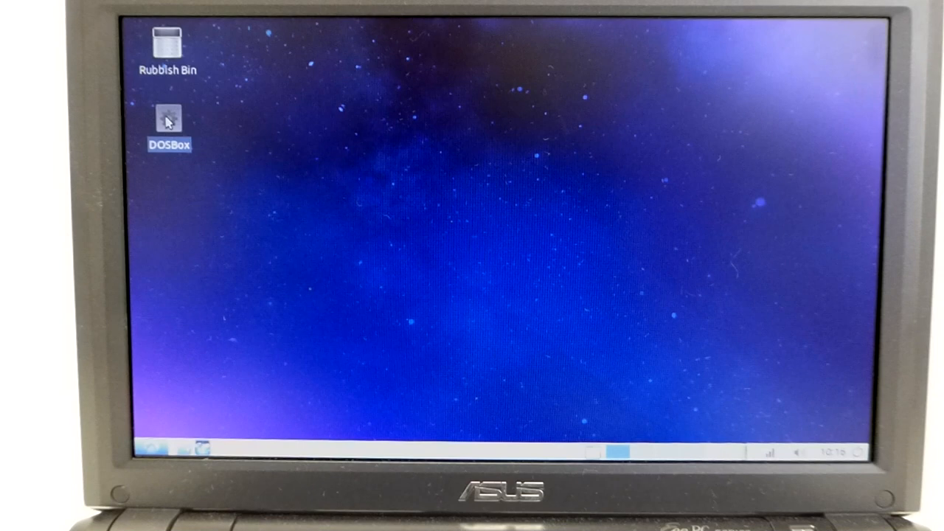
# Step: Launch DOSBox-X from the desktop shortcut and begin the config -writeconf command
pyautogui.doubleClick(168, 121)
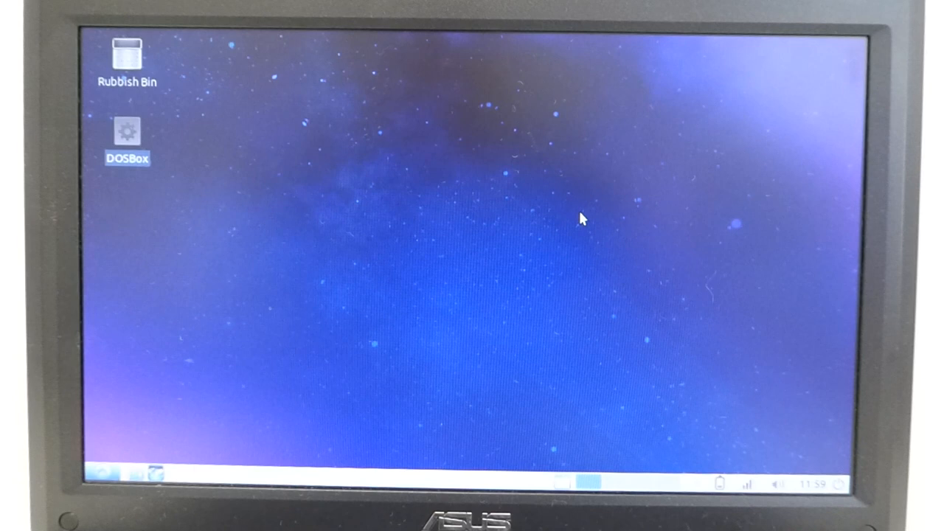
pyautogui.doubleClick(127, 133)
pyautogui.write('co')
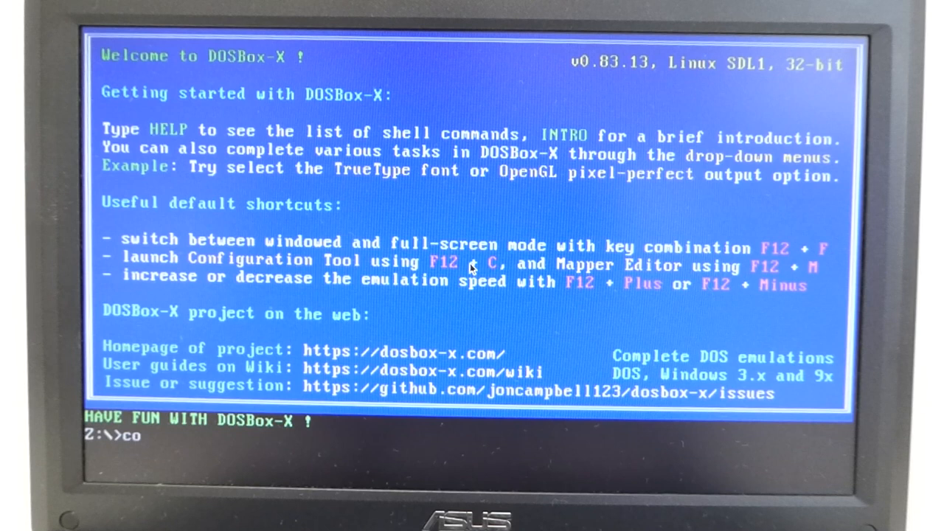
pyautogui.write('nfig -writeco')
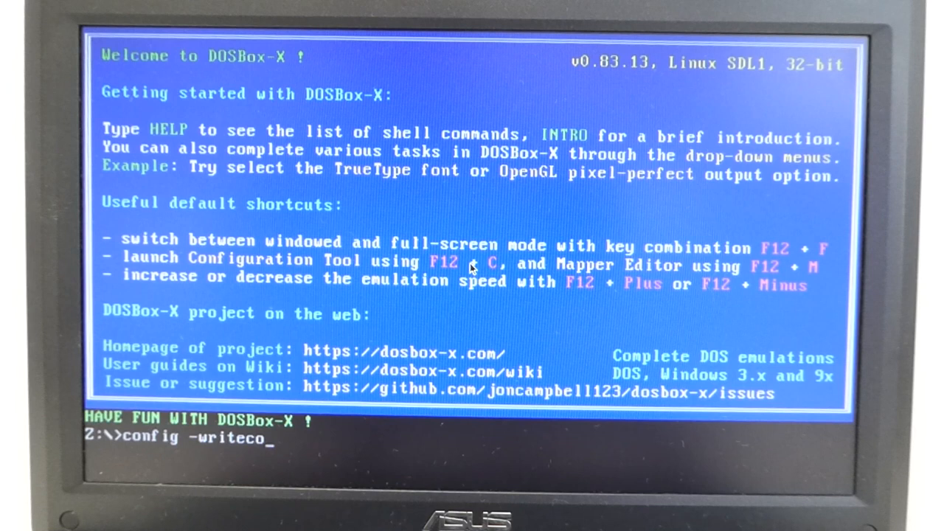
# Step: Run config -writeconf /home/bob/dosbox.conf to write the configuration file
pyautogui.write('nf /home/bob/')
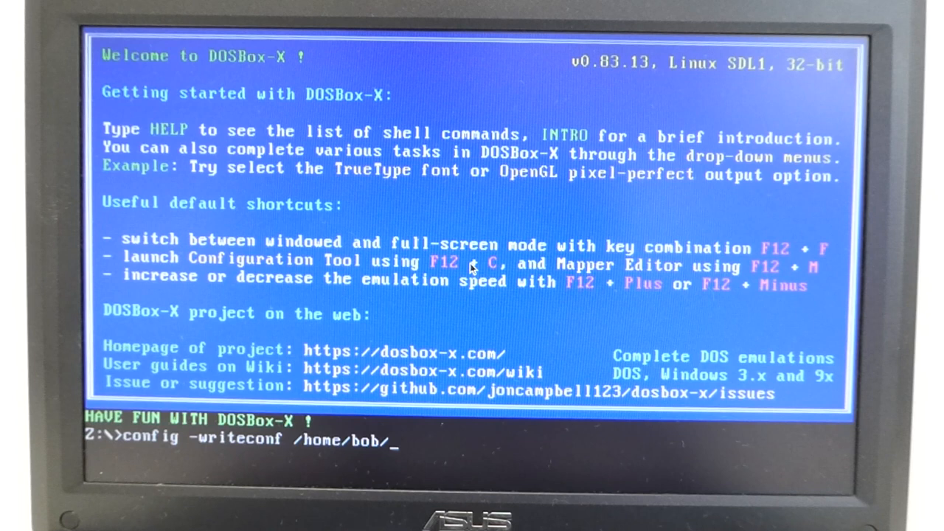
pyautogui.write('dosbox.con')
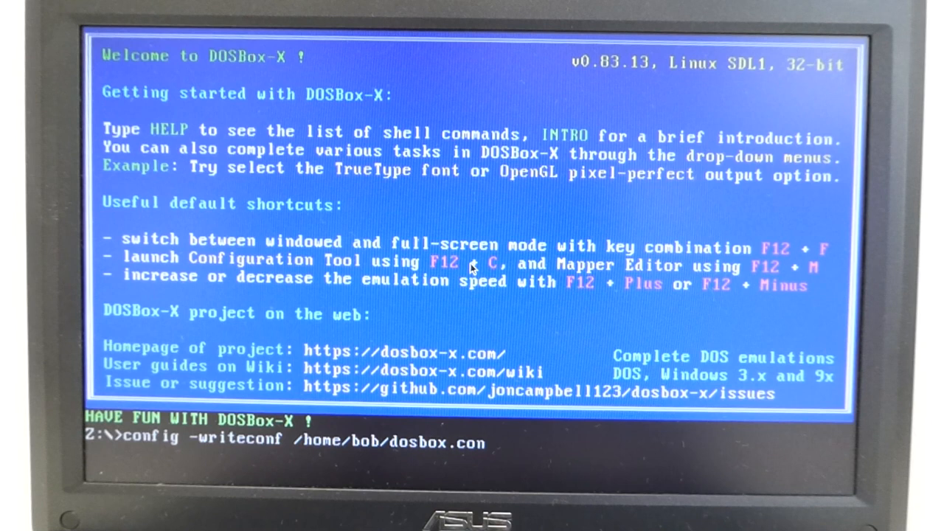
pyautogui.press('Return')
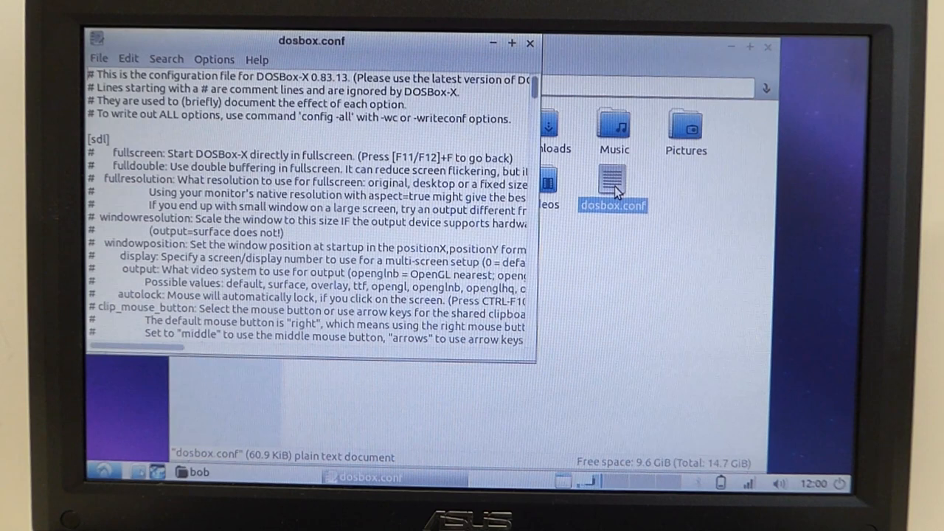
# Step: Scroll dosbox.conf down to its closing [autoexec] section
pyautogui.scroll(-3)
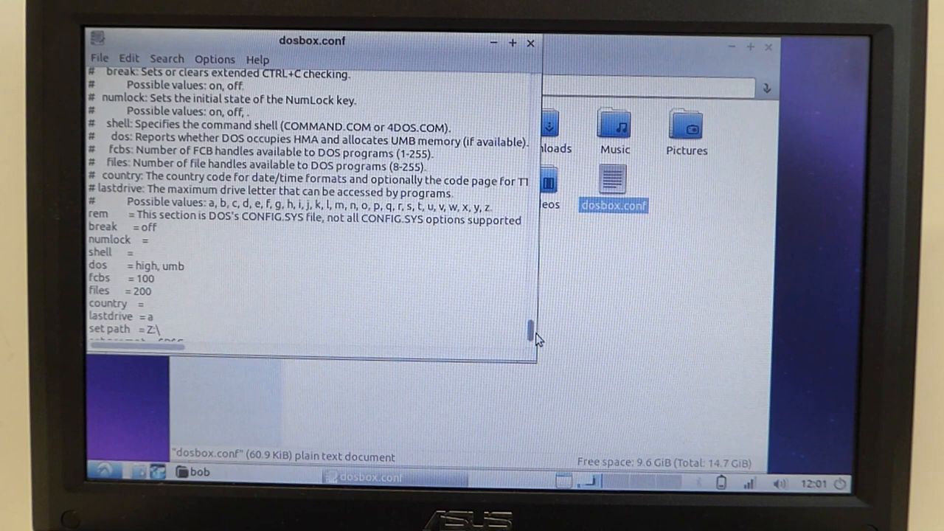
pyautogui.scroll(-3)
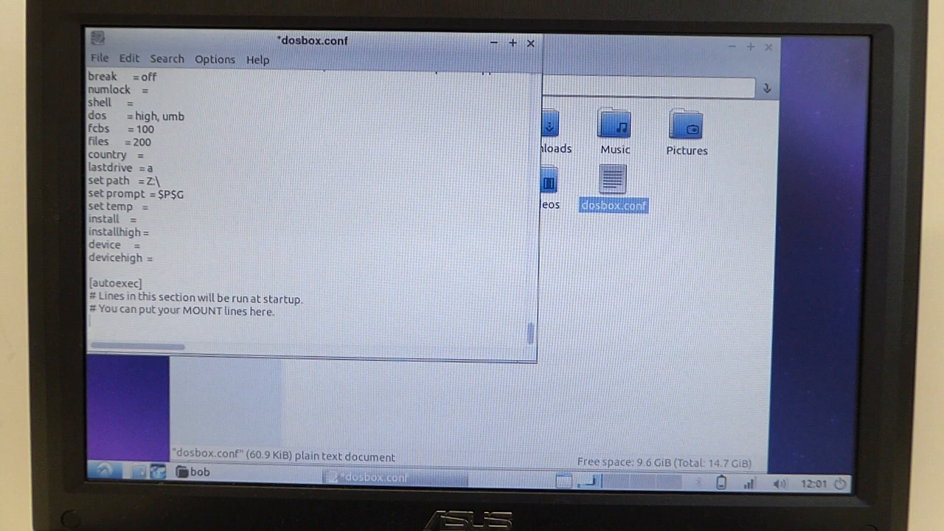
# Step: Add the line mount c /home/bob/DosGames under [autoexec]
pyautogui.write('mount')
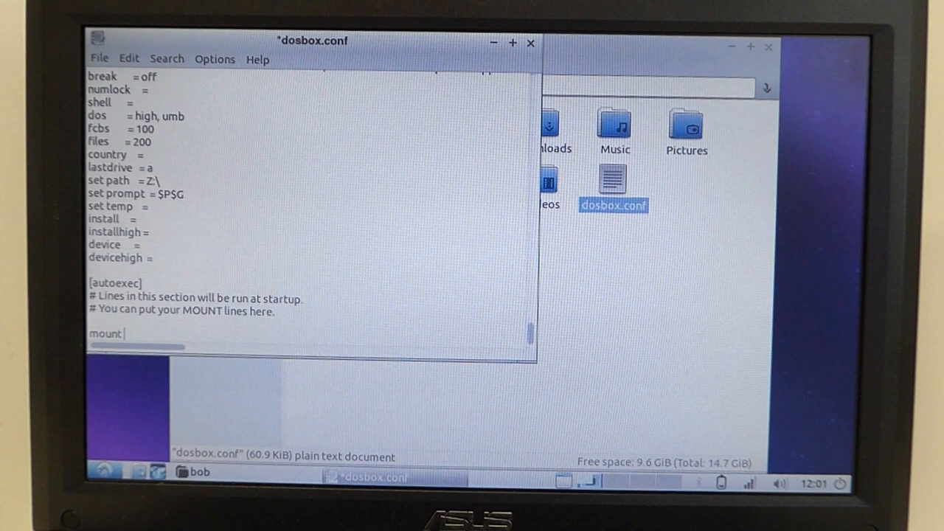
pyautogui.write('c /home/bob/DosG')
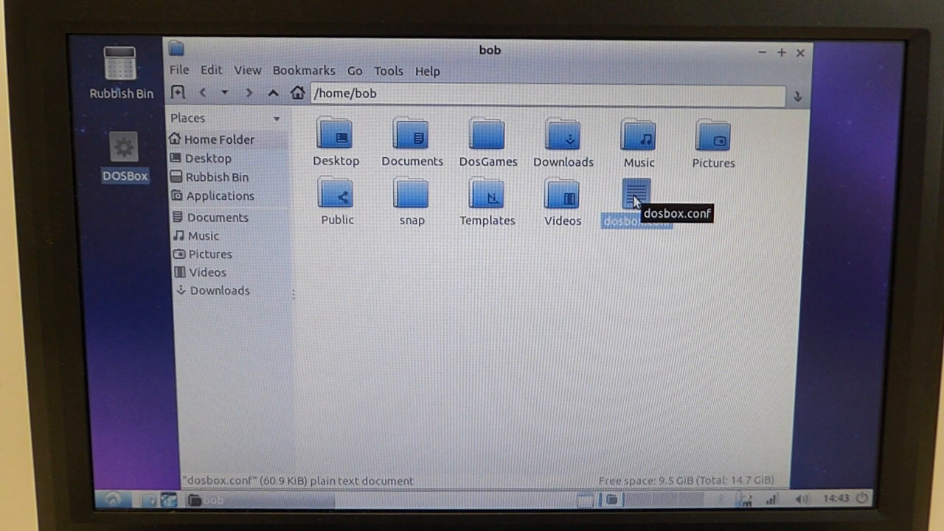
# Step: Reopen dosbox.conf in Leafpad, confirm fullscreen = true, and begin a Search
pyautogui.doubleClick(636, 199)
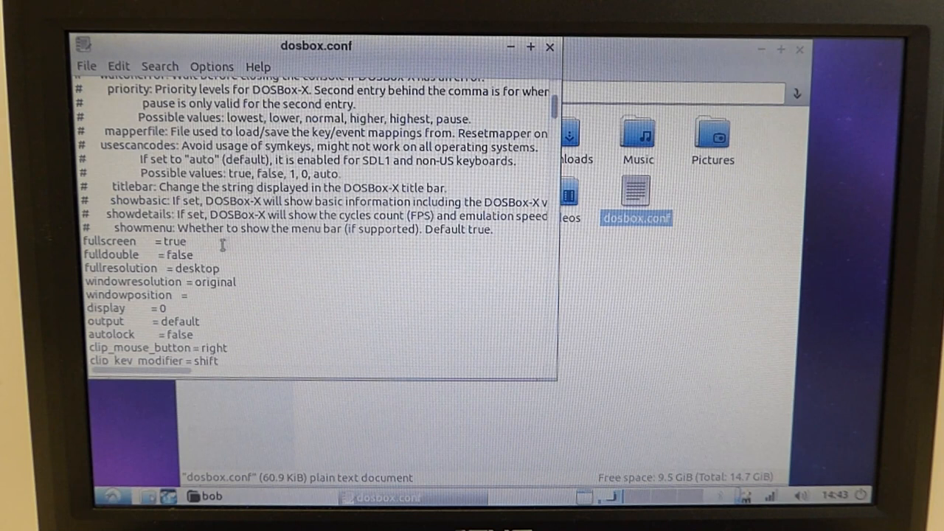
pyautogui.doubleClick(168, 241)
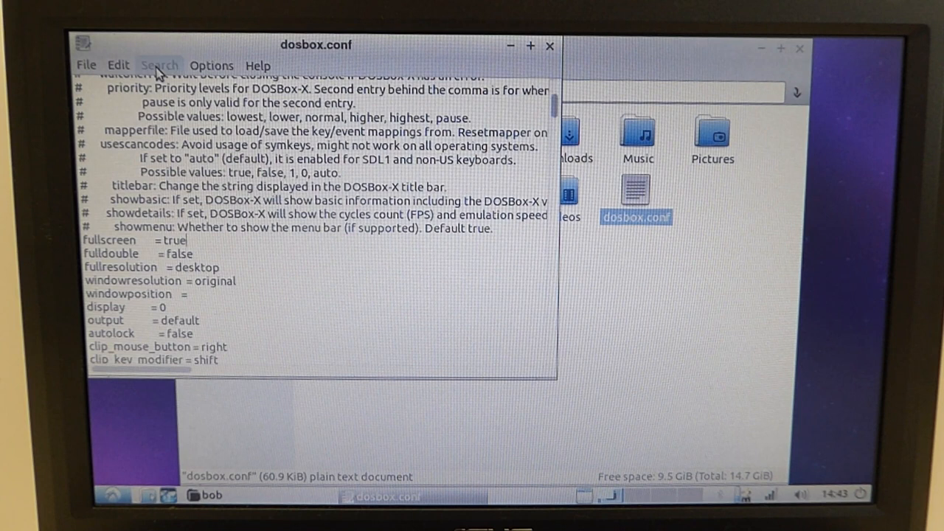
pyautogui.click(159, 65)
pyautogui.write('[dos]')
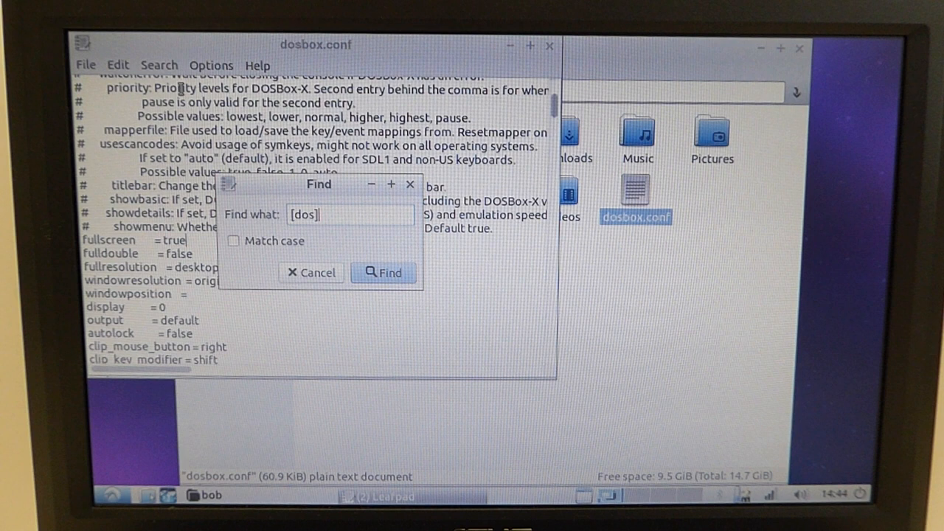
# Step: Find the [dos] section and review its keyboard layout settings
pyautogui.click(383, 272)
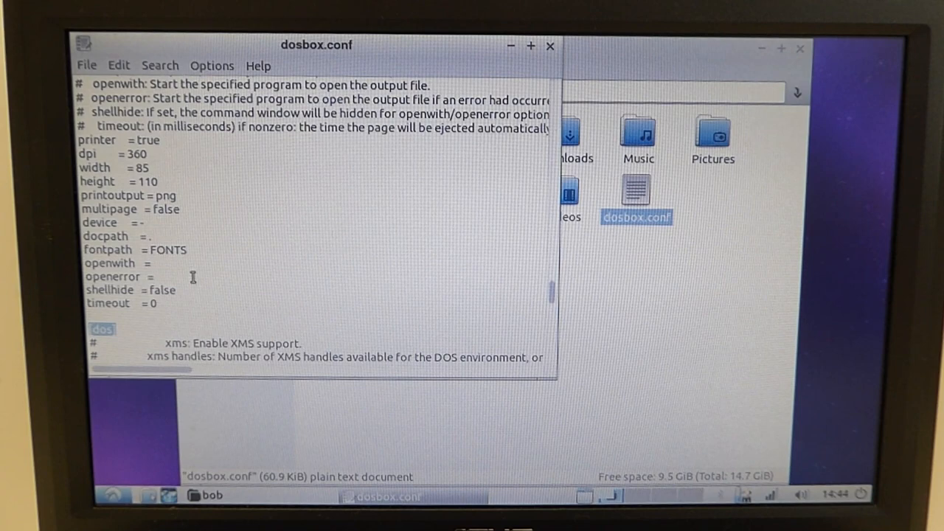
pyautogui.scroll(-3)
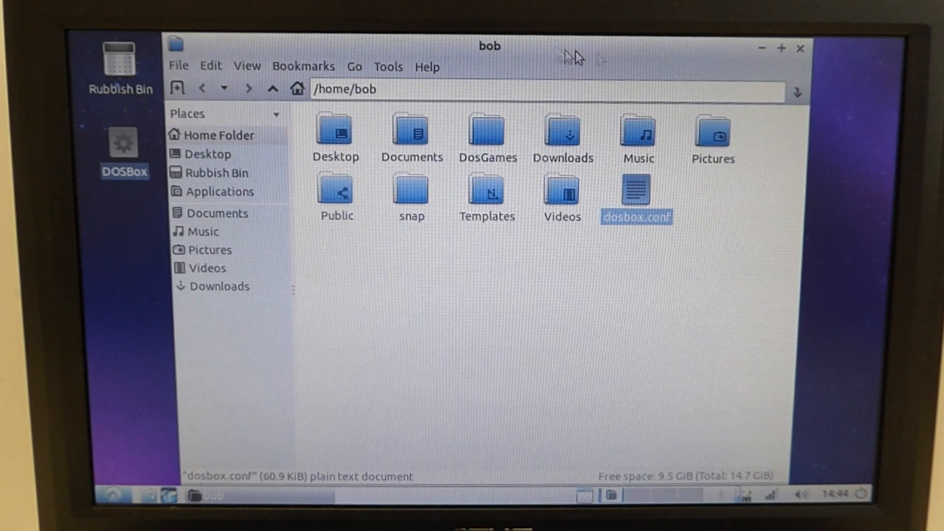
# Step: Launch DOSBox-X from the shortcut so the game starts fullscreen
pyautogui.doubleClick(636, 191)
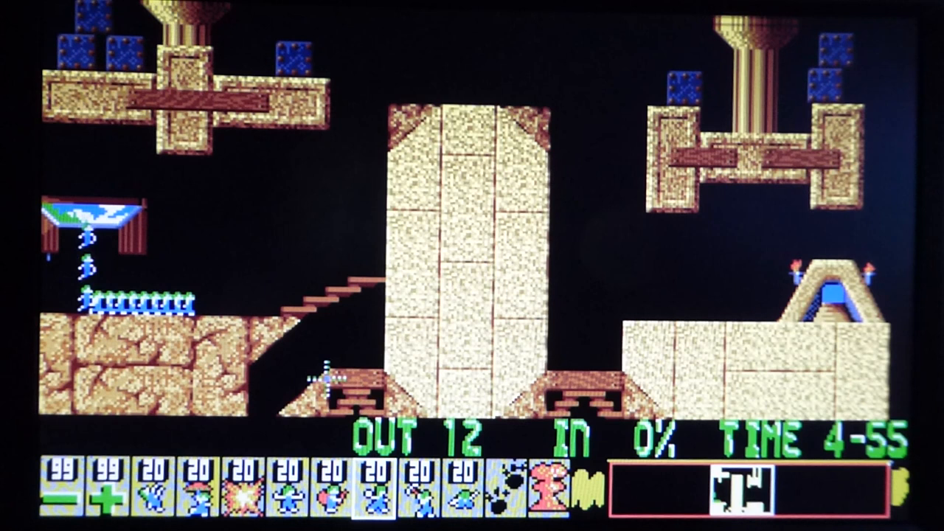